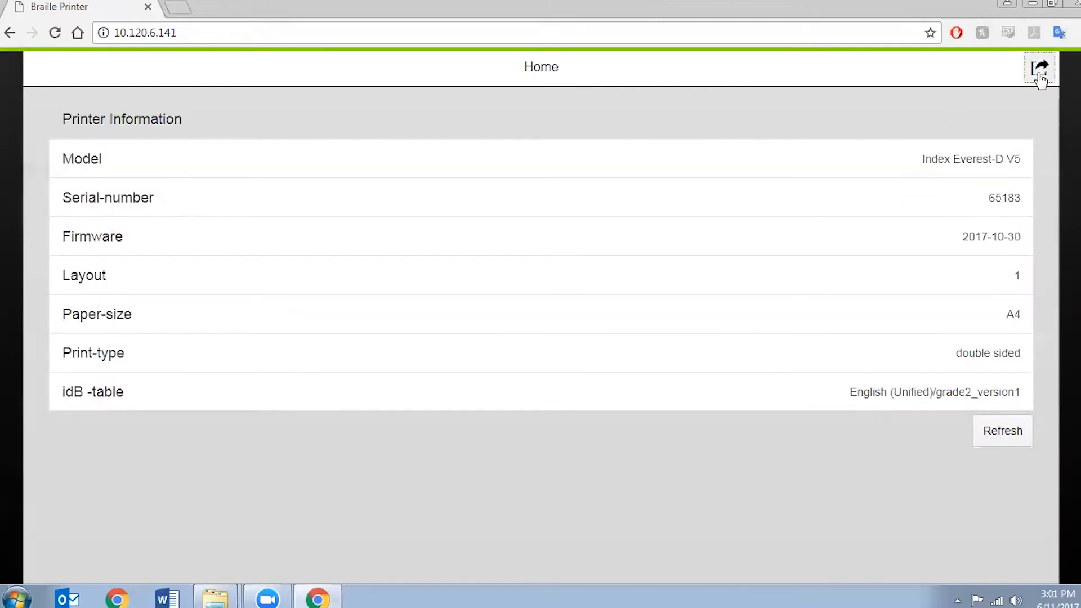
mouse_move(1041, 69)
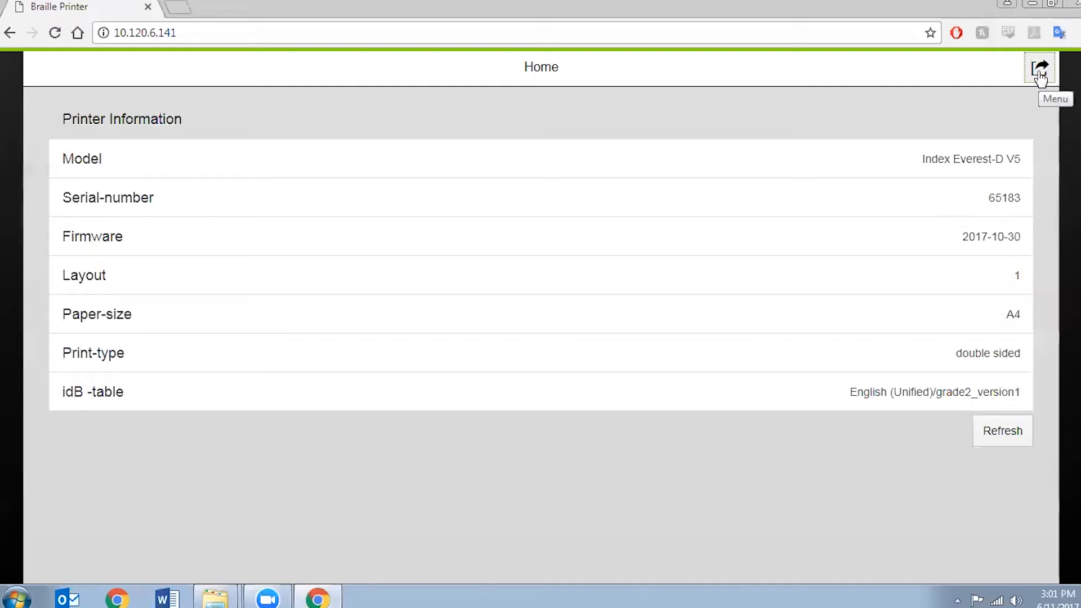
- Switch from the printer information to the Print page via the top-right Menu
click(1040, 68)
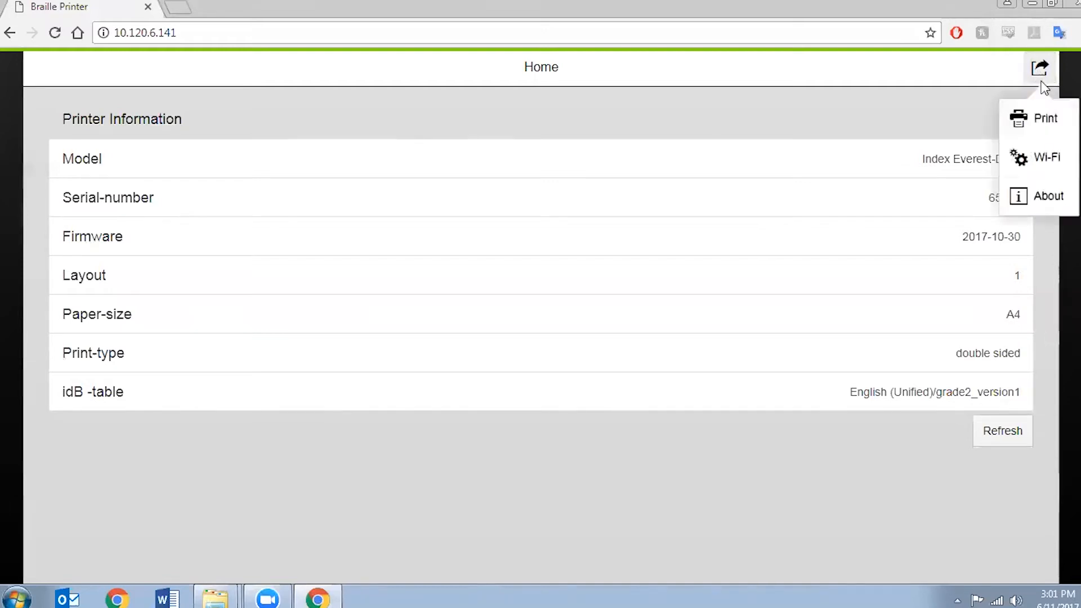
click(1045, 118)
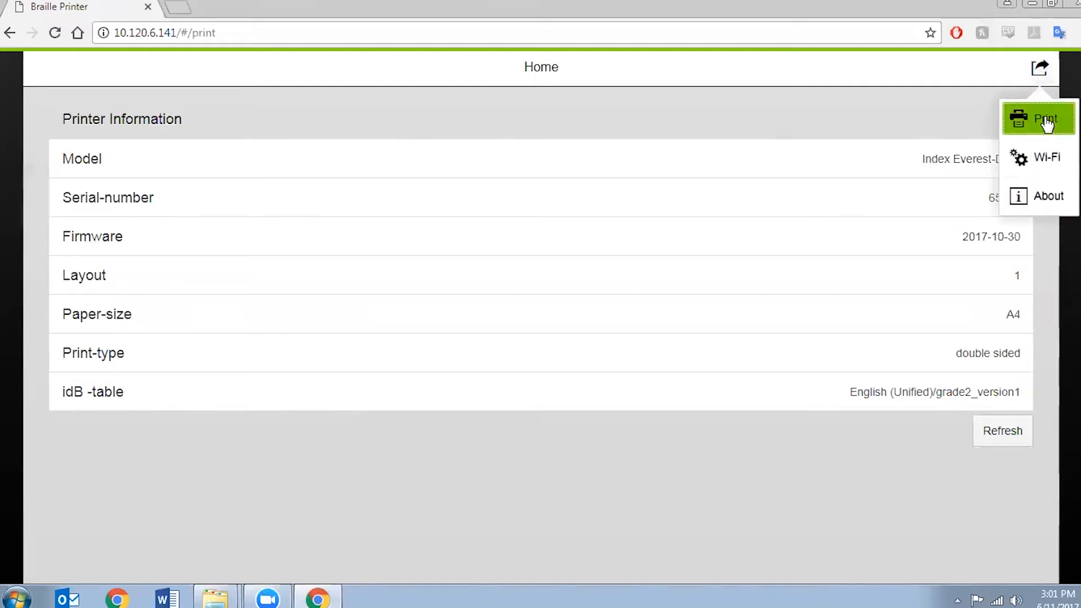
click(1047, 118)
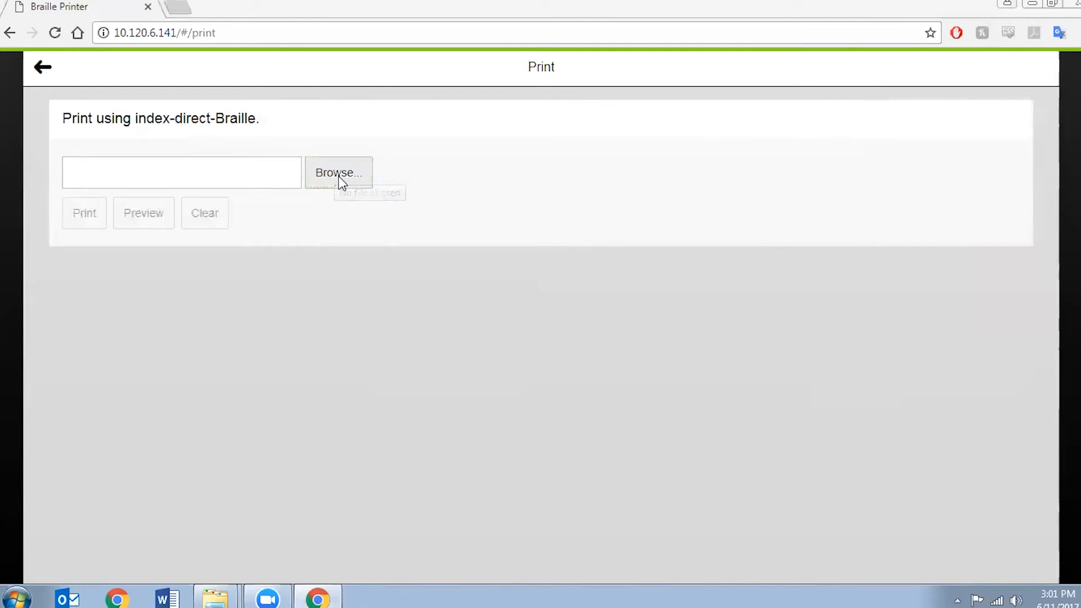
- Load BrailleBox V5 short.doc from Removable Disk > Document marketing > Index Braille into the print form
click(338, 173)
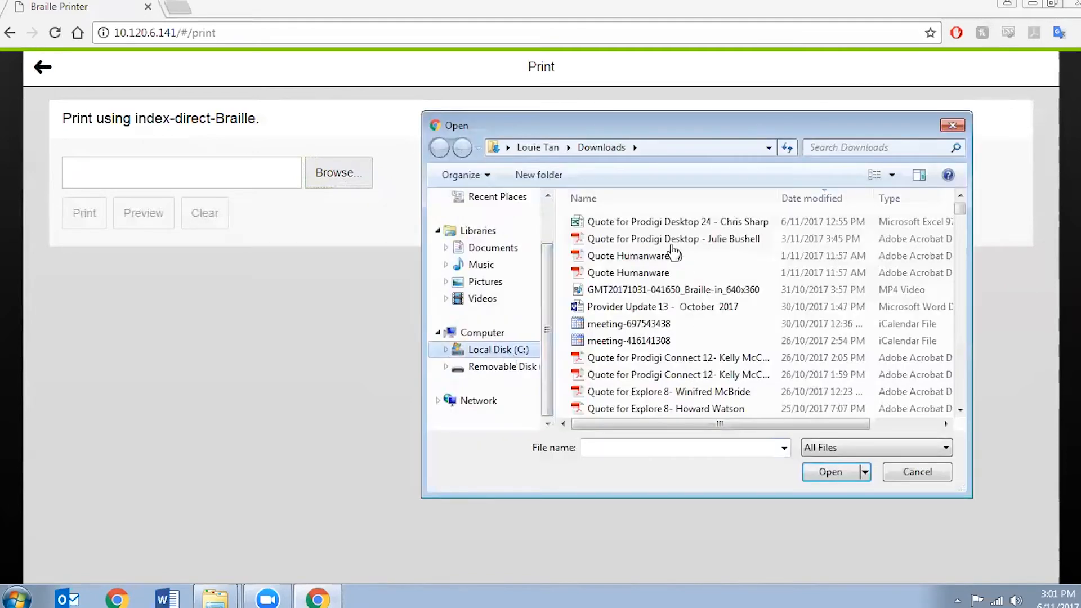
click(500, 366)
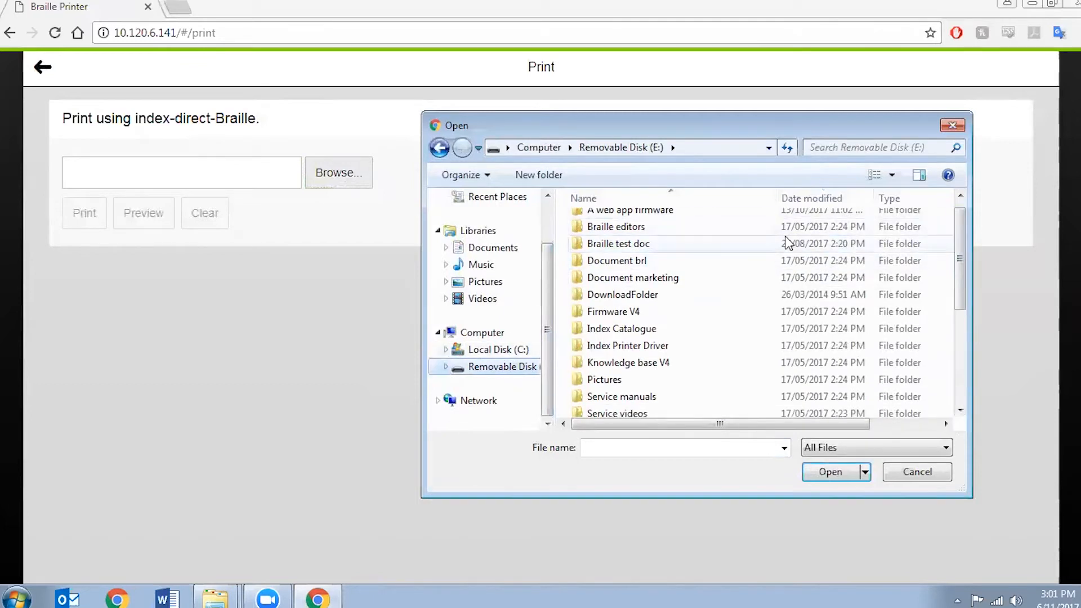
double_click(632, 277)
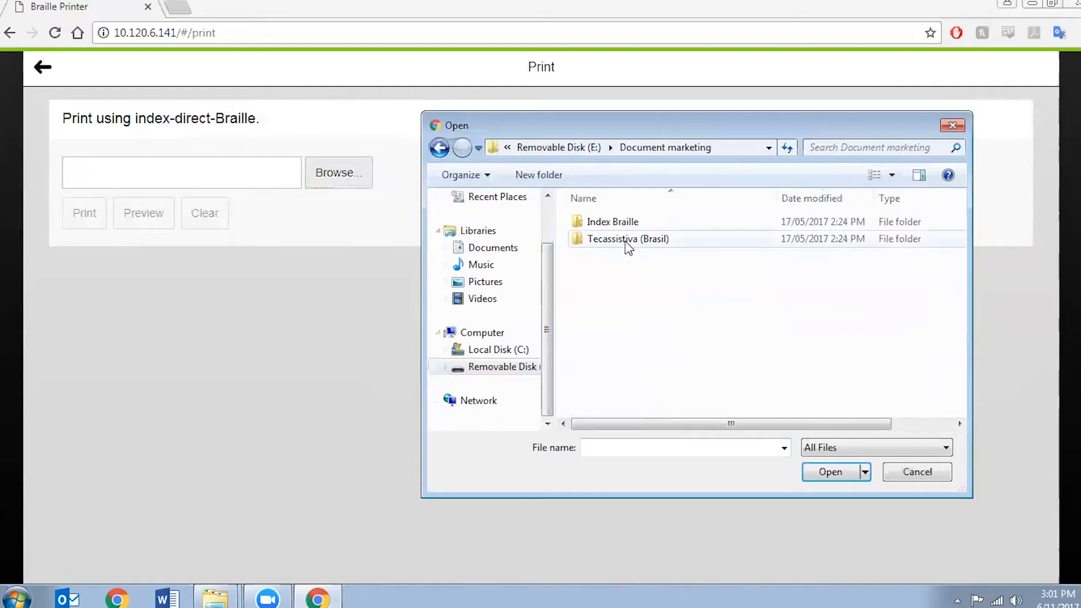
double_click(613, 221)
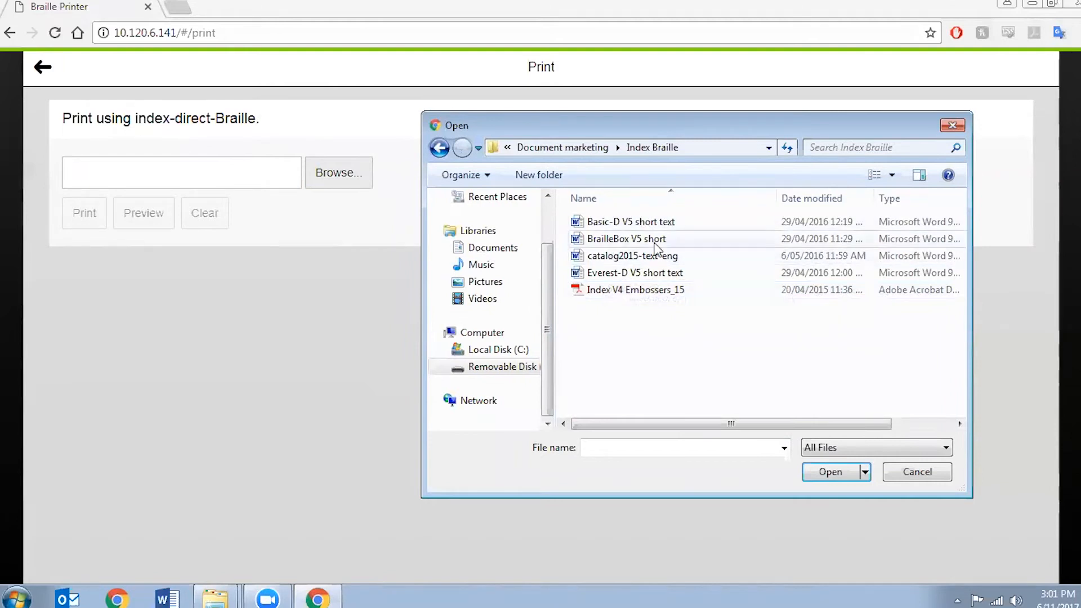
click(626, 239)
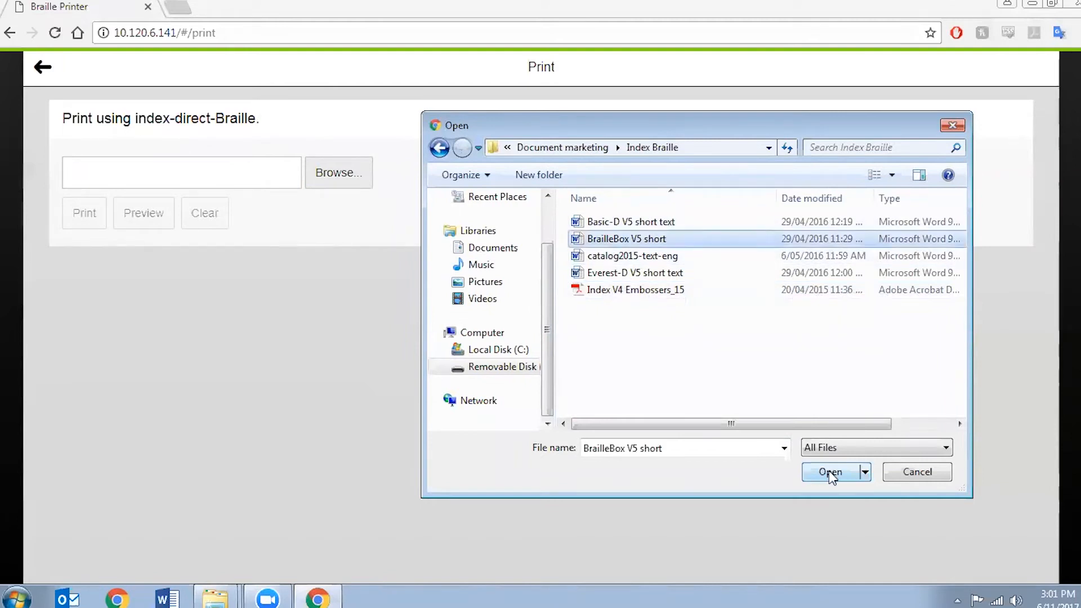
click(830, 472)
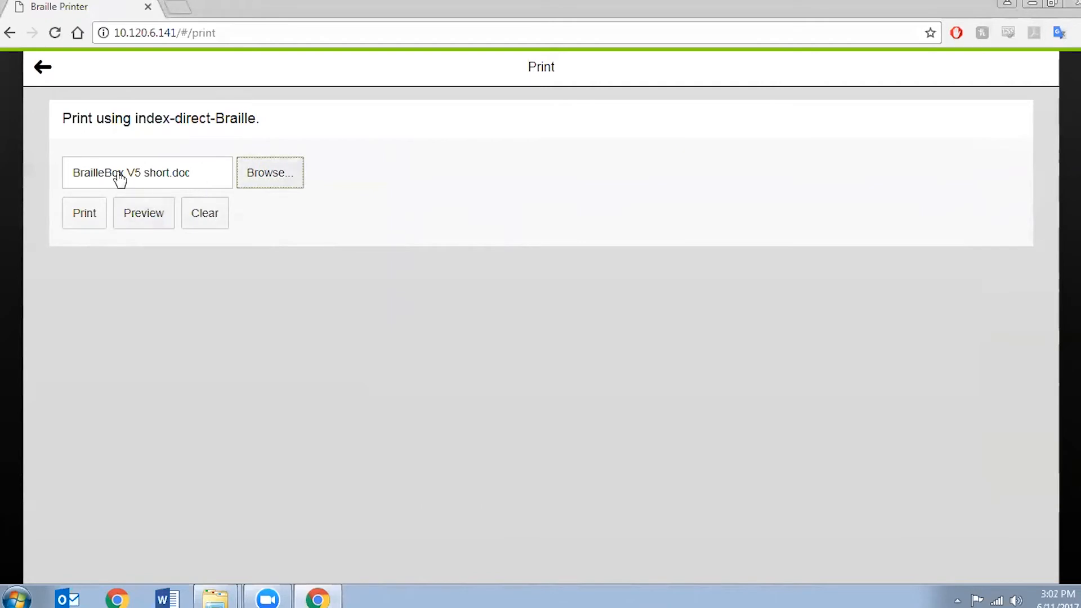
mouse_move(137, 304)
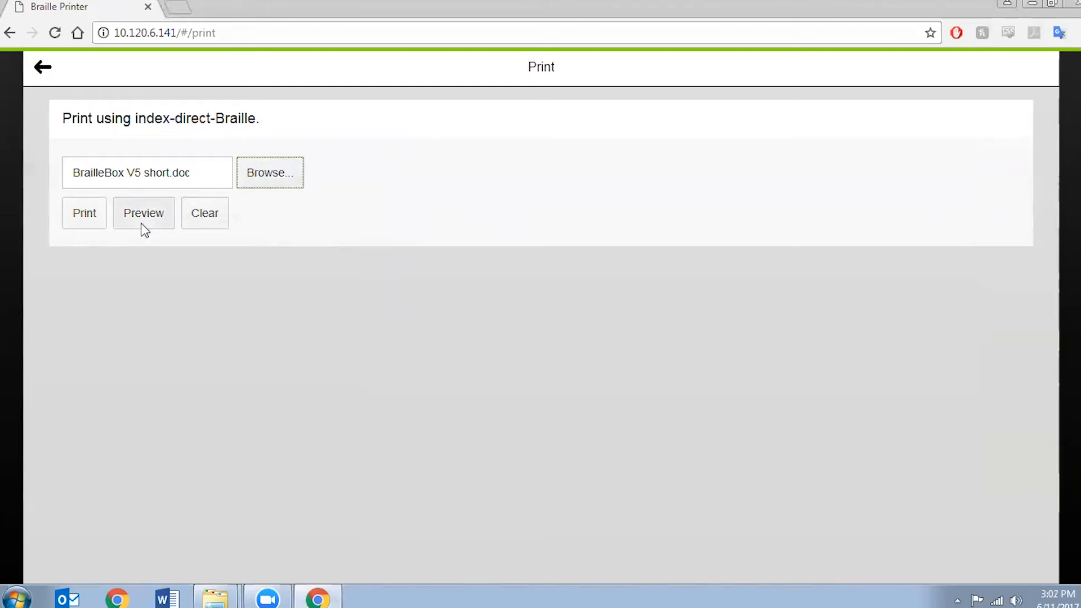
- Request a braille preview of BrailleBox V5 short.doc
click(144, 212)
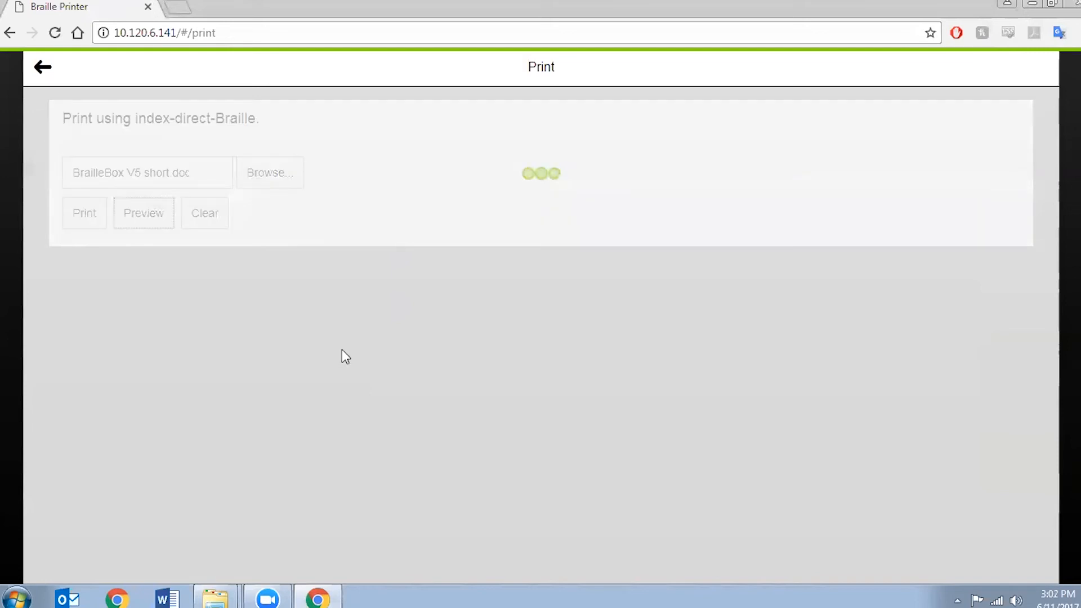
- View the preview briefly as ASCII Braille, then return it to braille dots
click(142, 213)
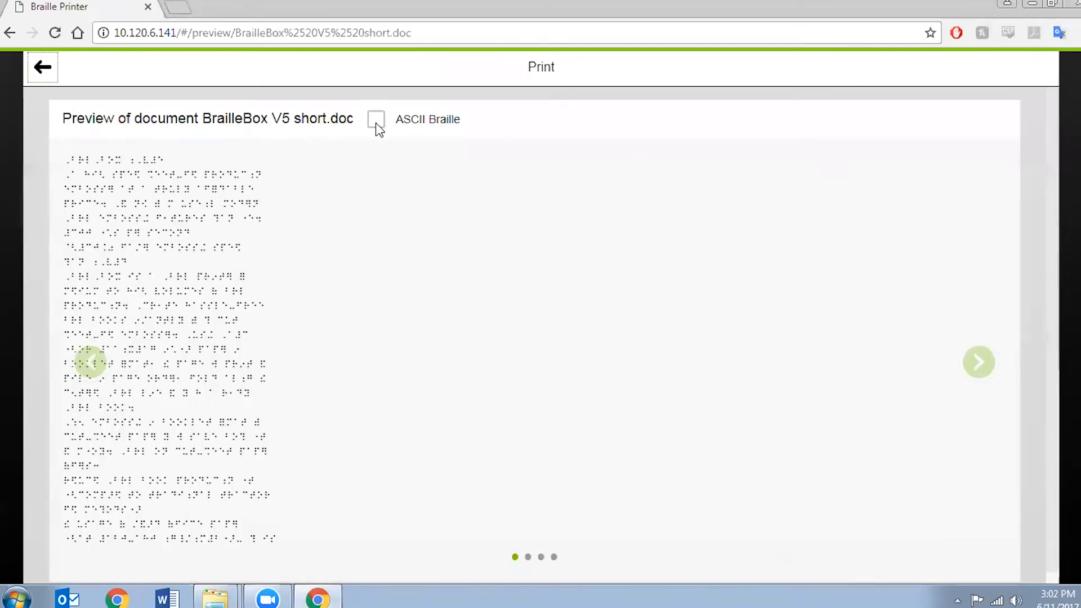
click(376, 119)
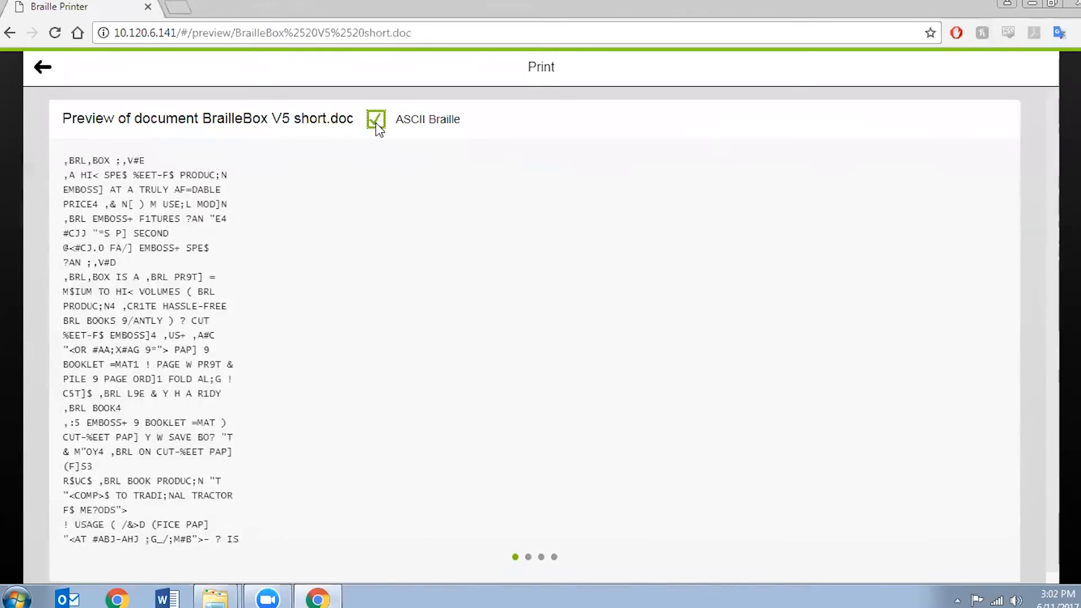
click(376, 119)
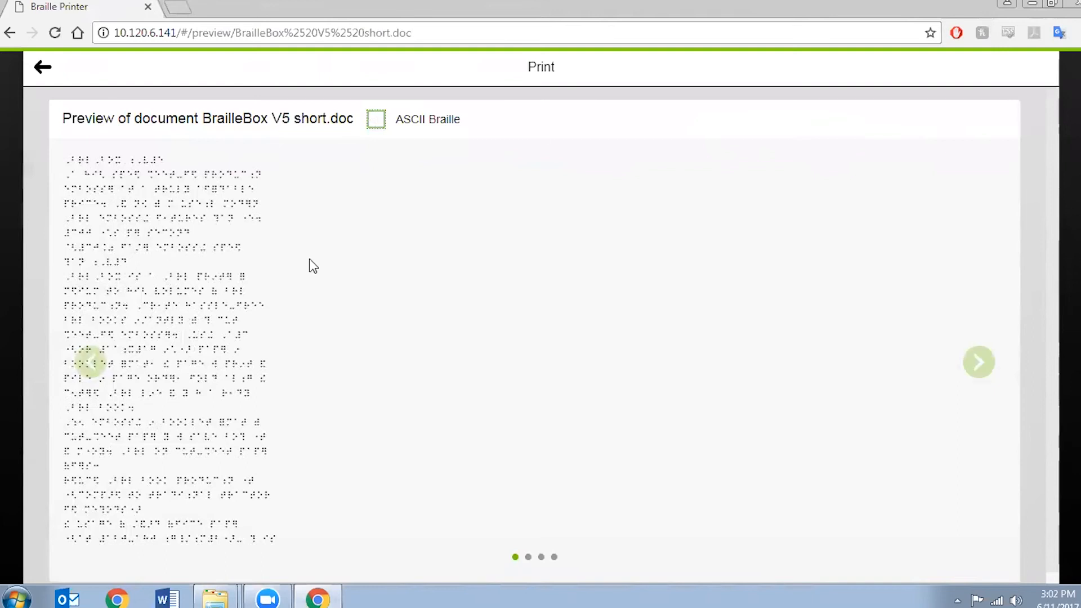
mouse_move(101, 491)
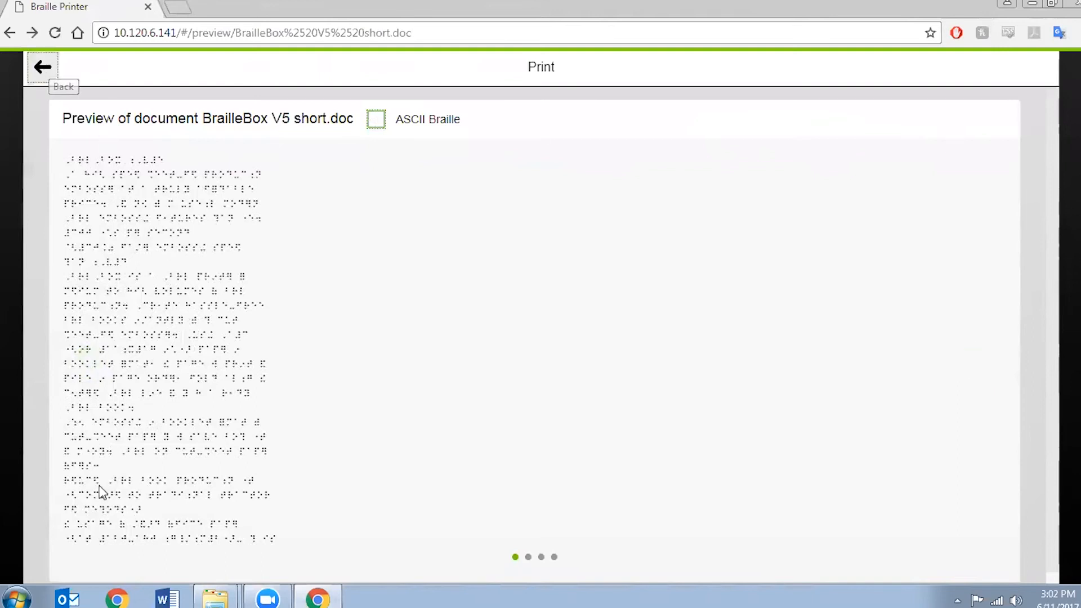
- Return to the print form and send BrailleBox V5 short.doc to the embosser (1 of 1 files queued)
click(41, 67)
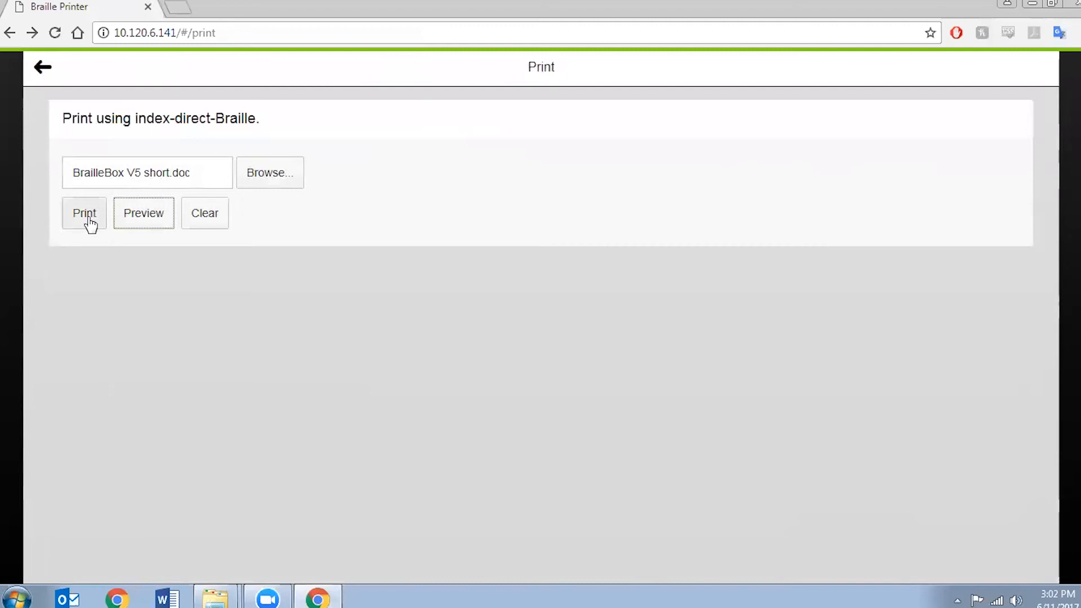
click(84, 213)
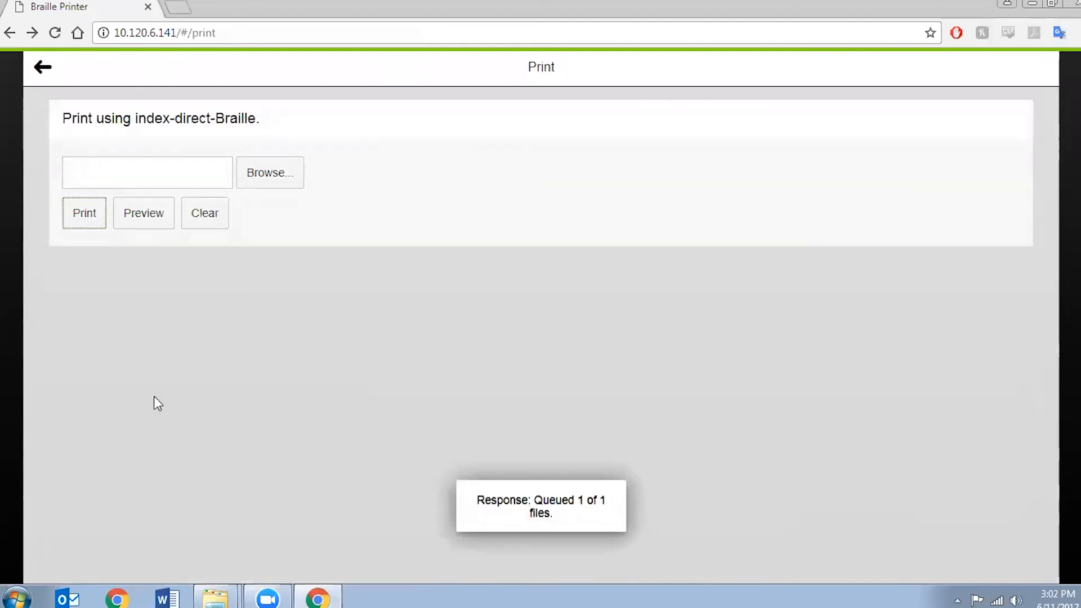
mouse_move(735, 257)
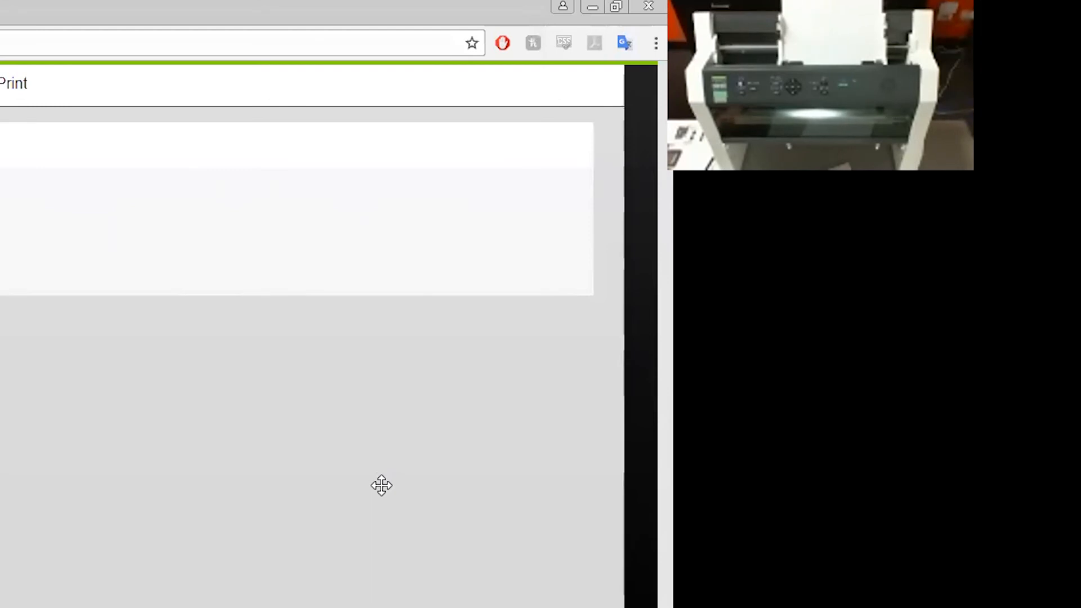
mouse_move(390, 469)
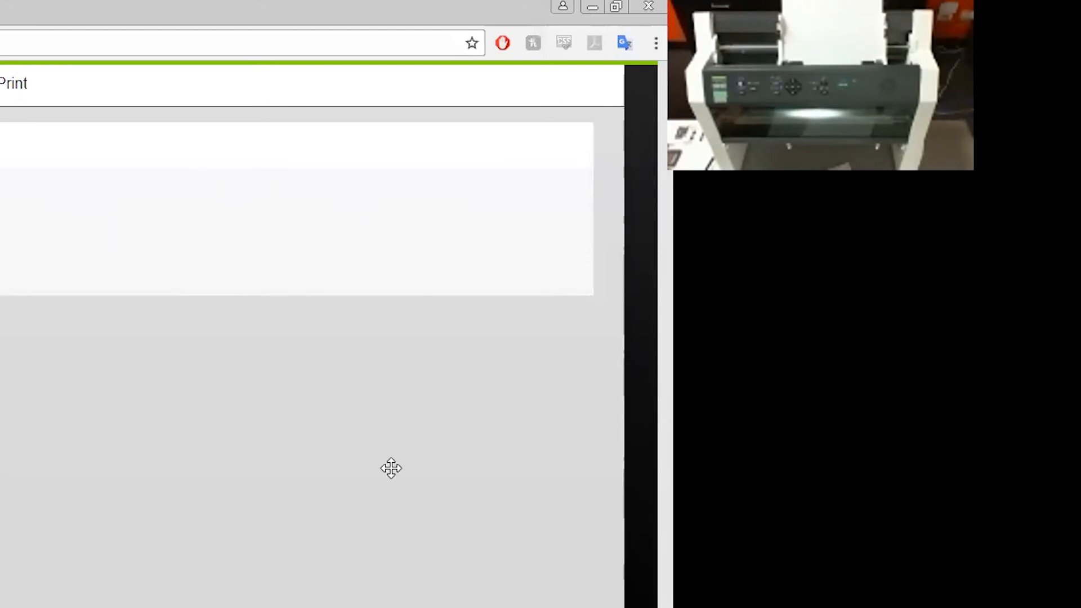
mouse_move(390, 472)
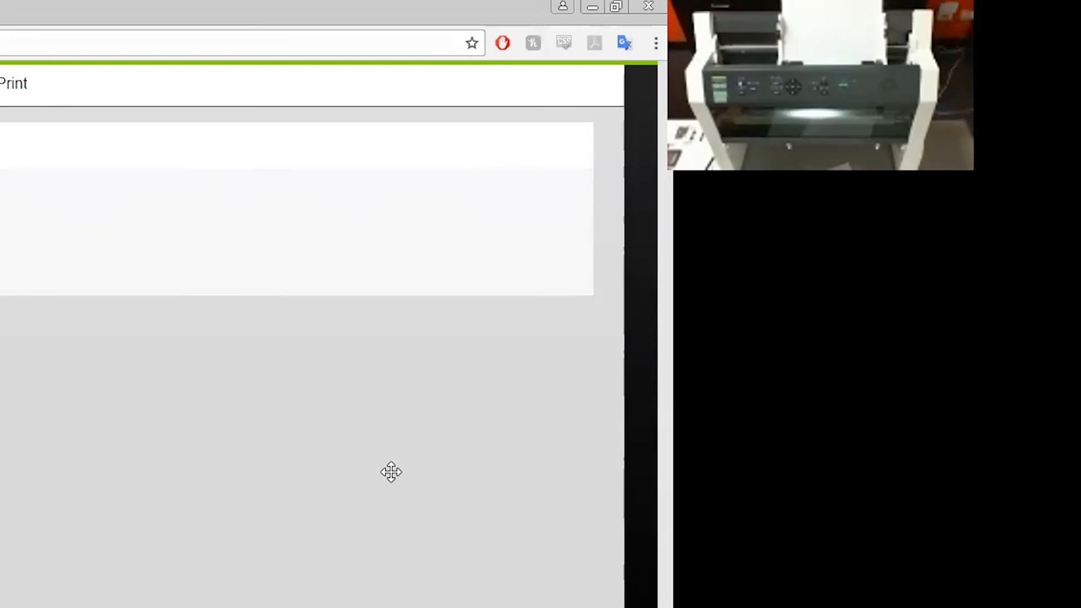
mouse_move(344, 504)
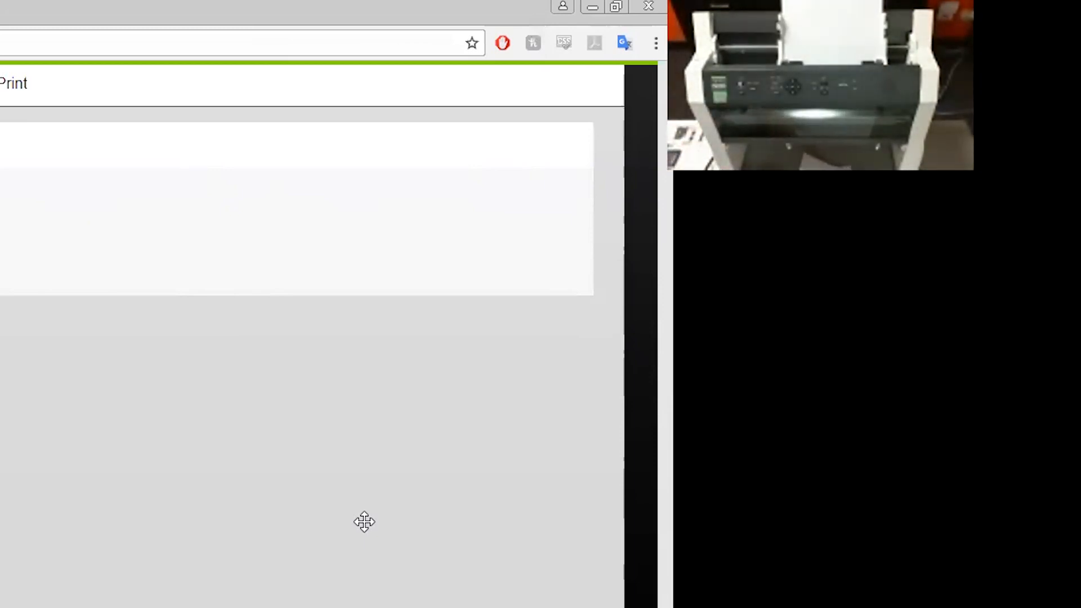
mouse_move(365, 593)
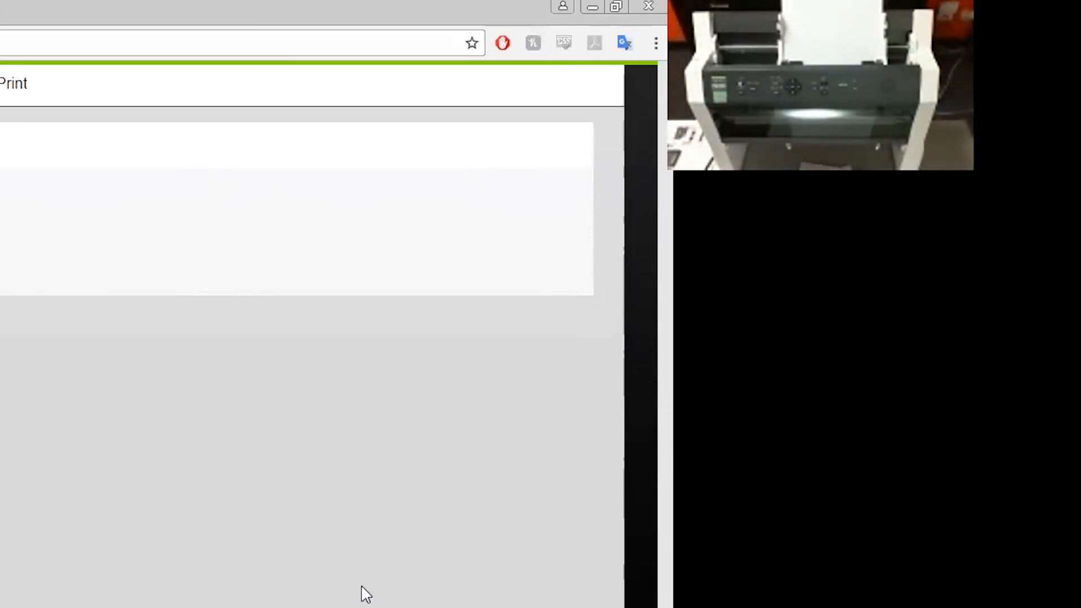
mouse_move(244, 415)
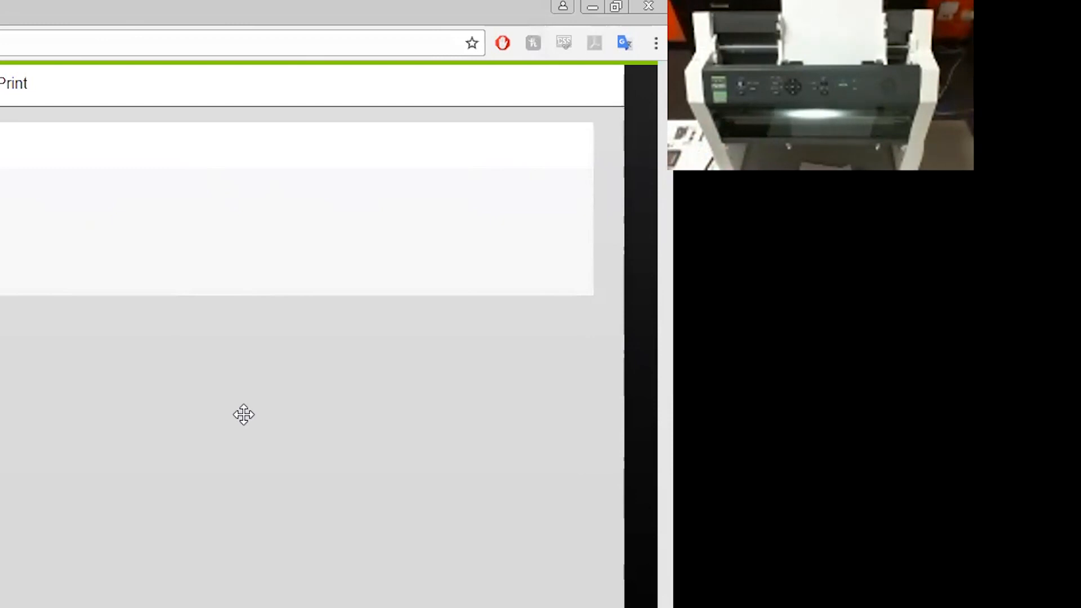
mouse_move(232, 423)
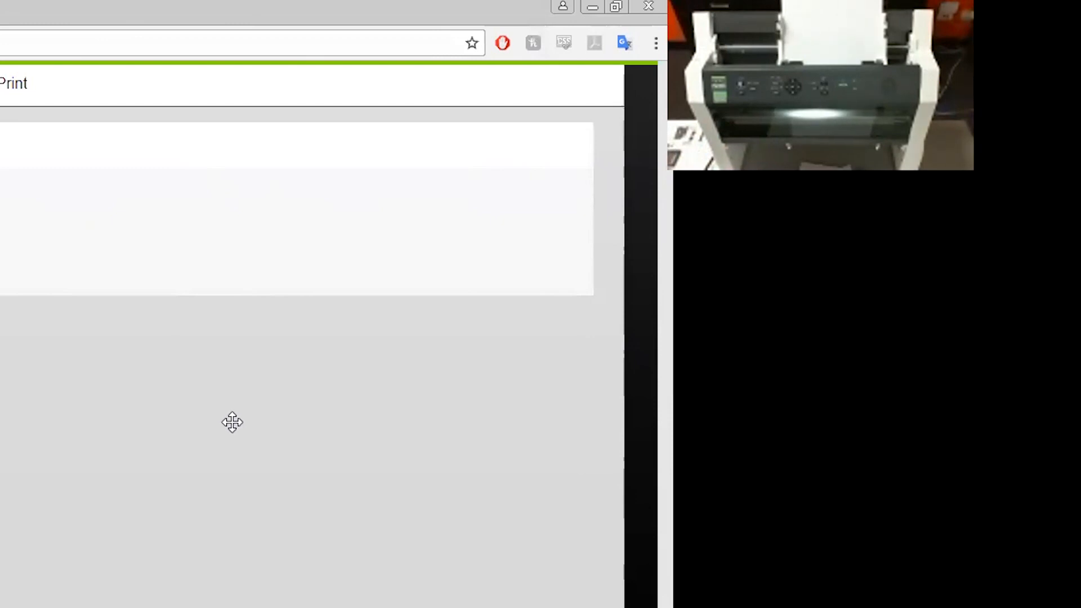
mouse_move(315, 401)
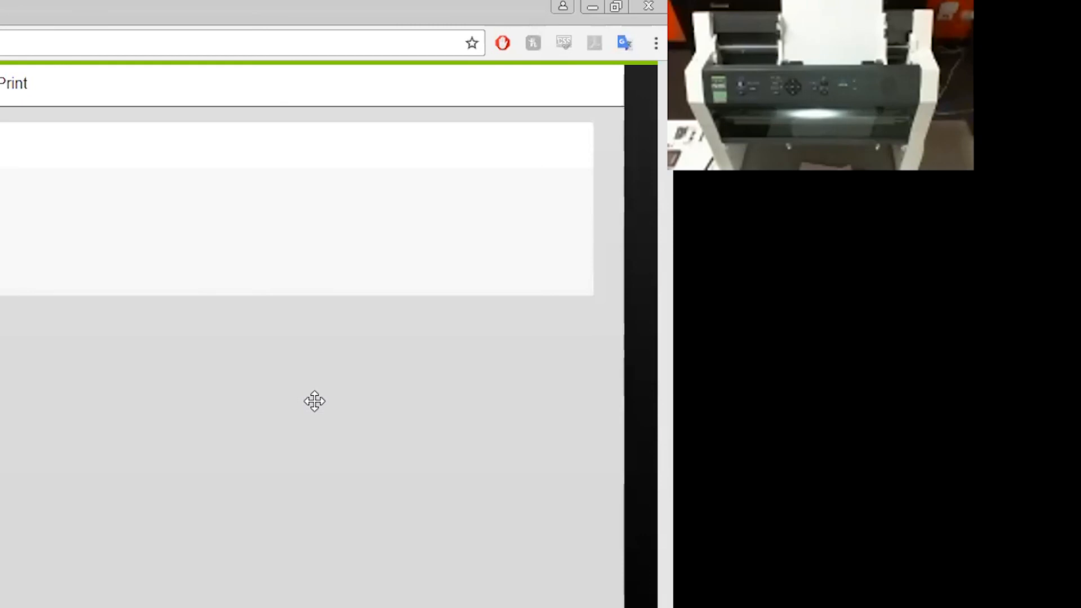